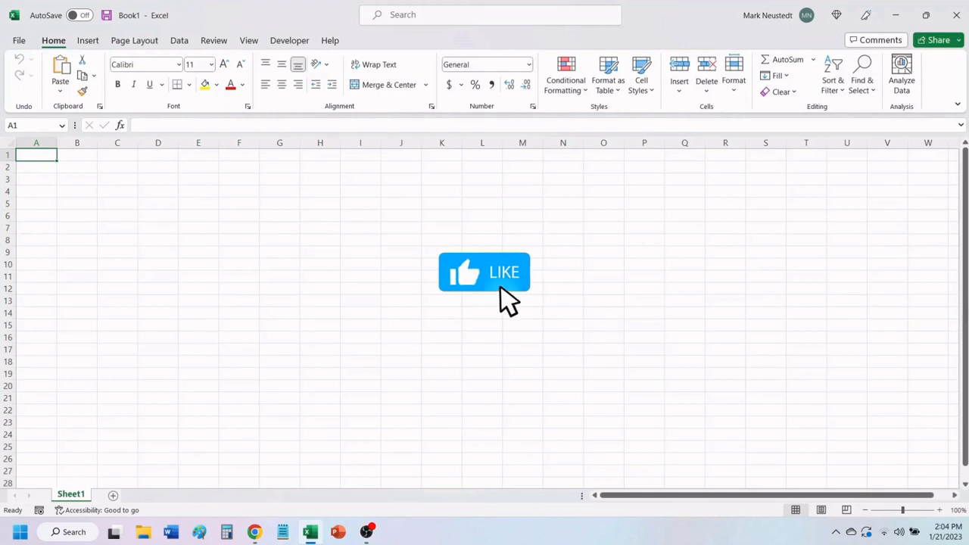
{"action": "mouse_move", "coordinate": [539, 273]}
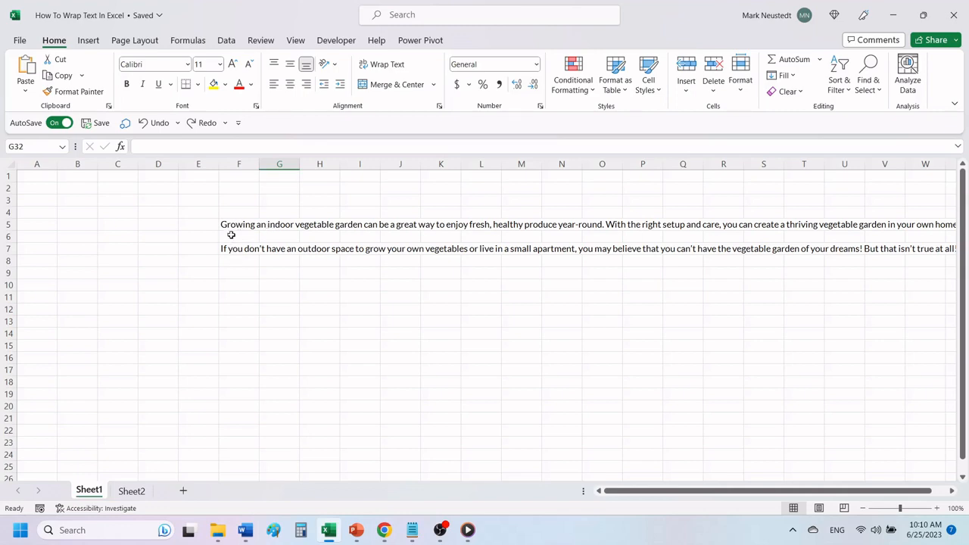
{"action": "left_click", "coordinate": [240, 224]}
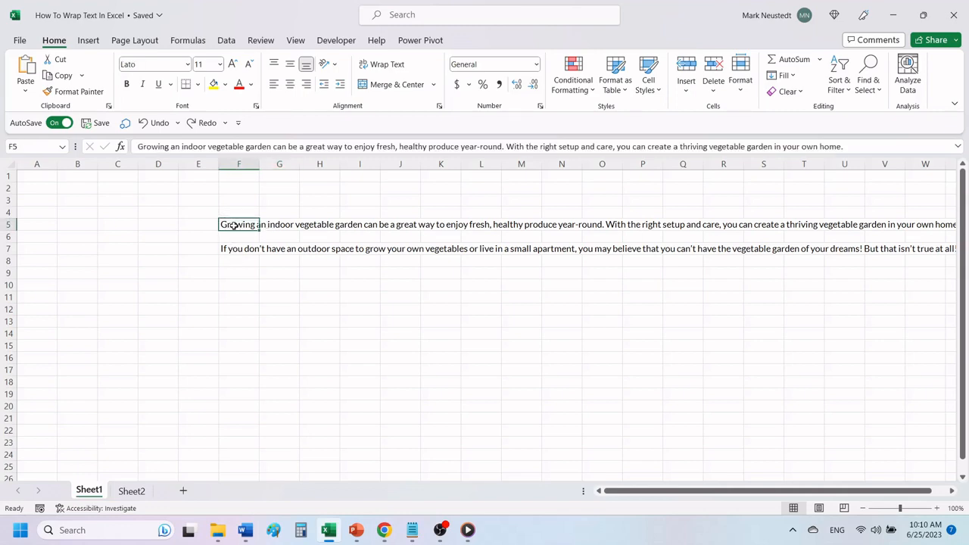
{"action": "left_click", "coordinate": [239, 248]}
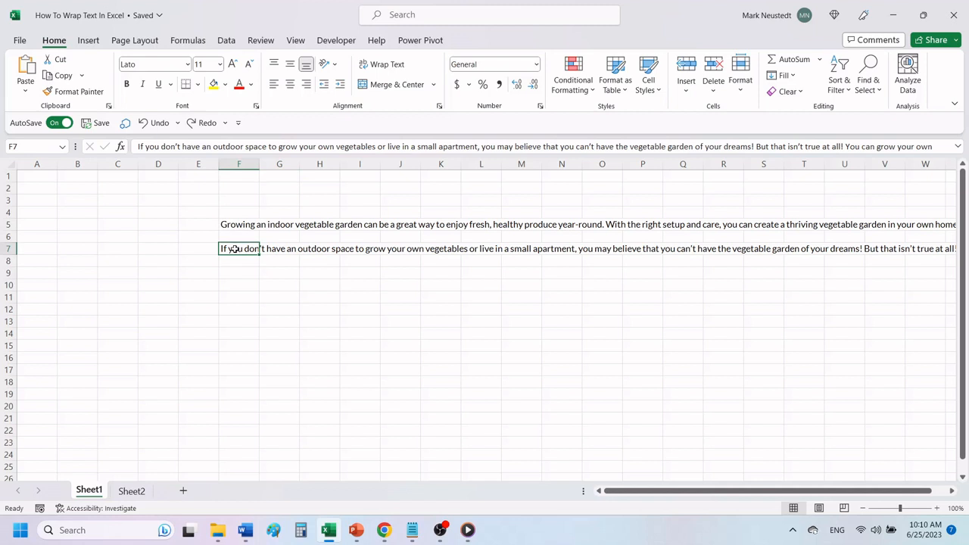
{"action": "left_click", "coordinate": [239, 224]}
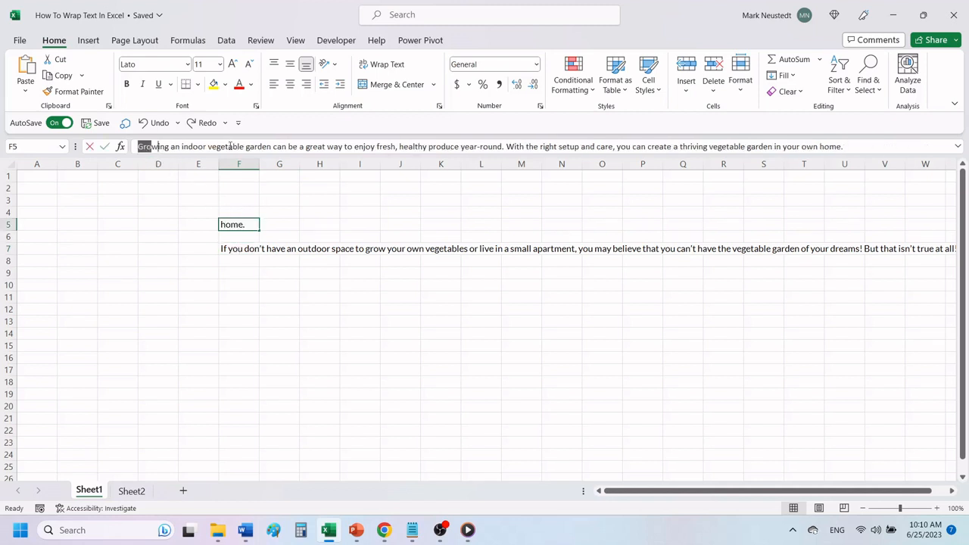
{"action": "double_click", "coordinate": [239, 224]}
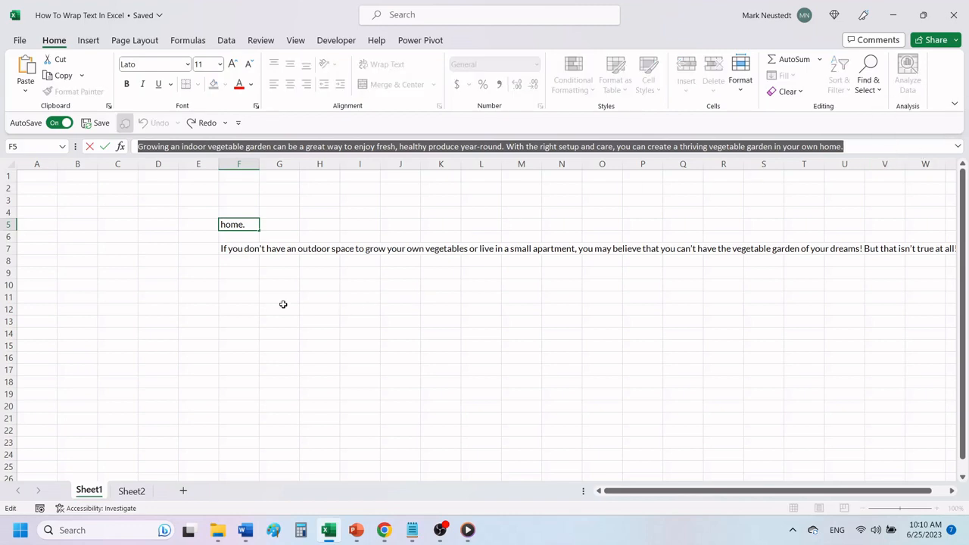
{"action": "left_click", "coordinate": [279, 309]}
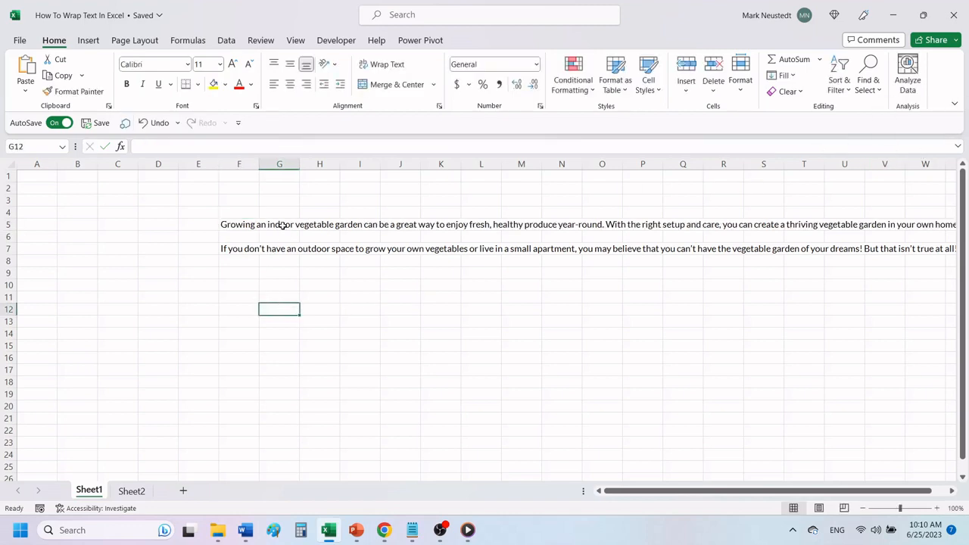
{"action": "left_click", "coordinate": [318, 224]}
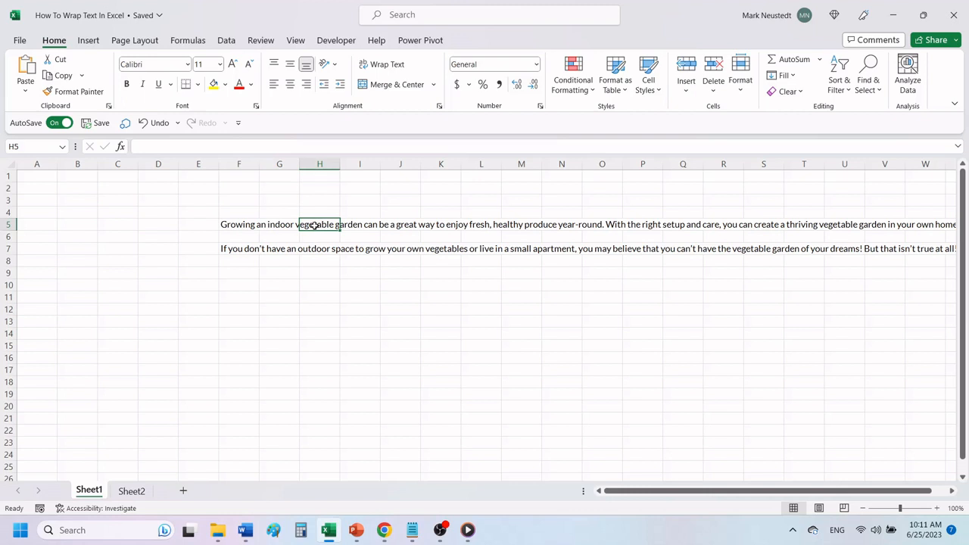
{"action": "mouse_move", "coordinate": [400, 397]}
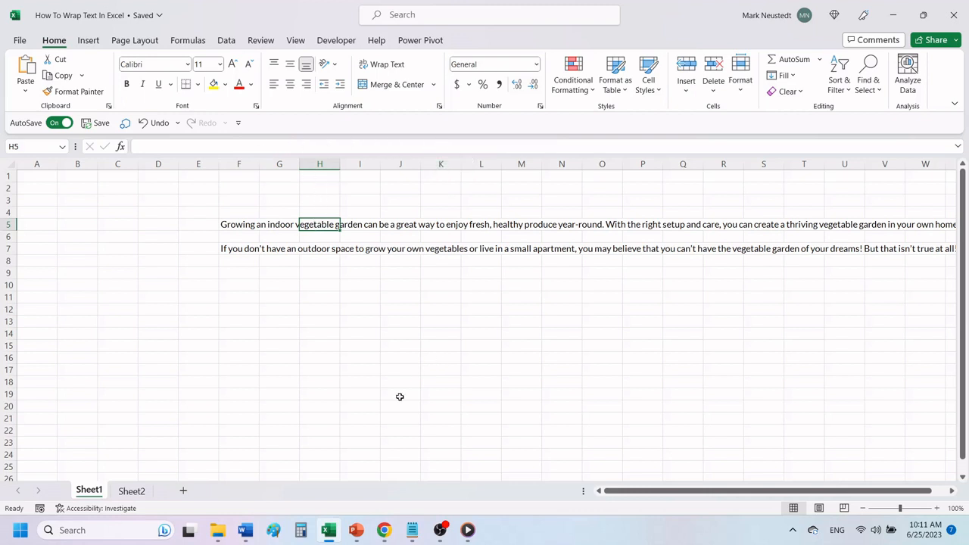
{"action": "mouse_move", "coordinate": [254, 349]}
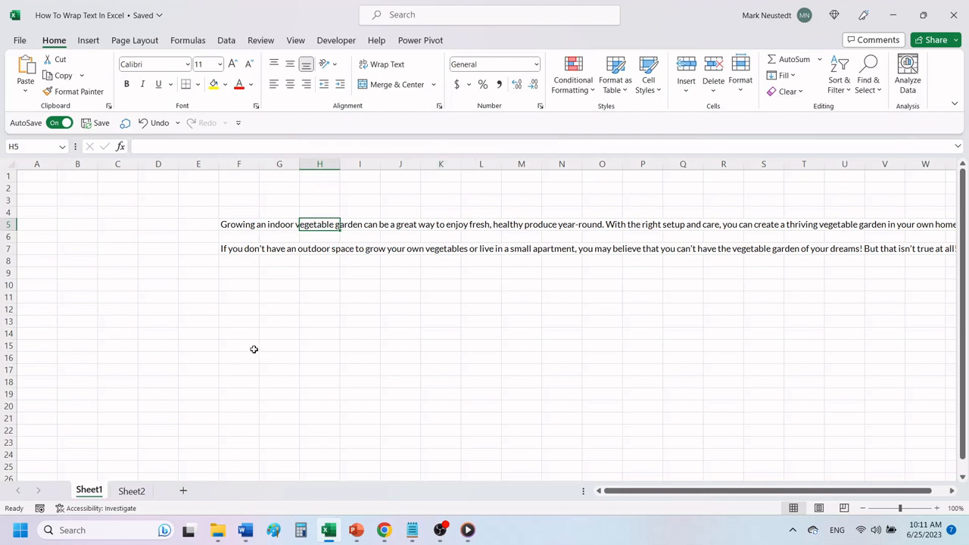
Step: Apply Wrap Text to F5, widen column F, and fit row 5's height around the paragraph
{"action": "left_click", "coordinate": [240, 224]}
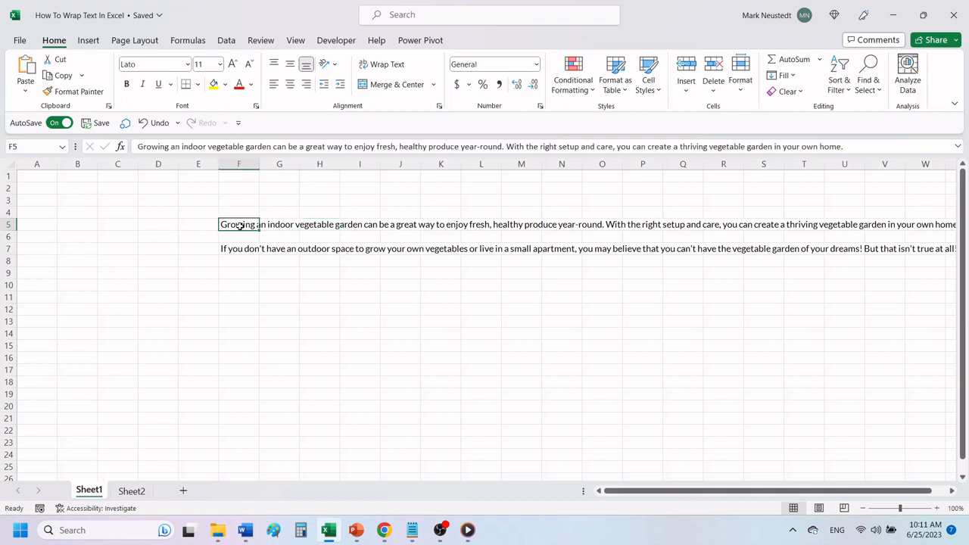
{"action": "mouse_move", "coordinate": [325, 249]}
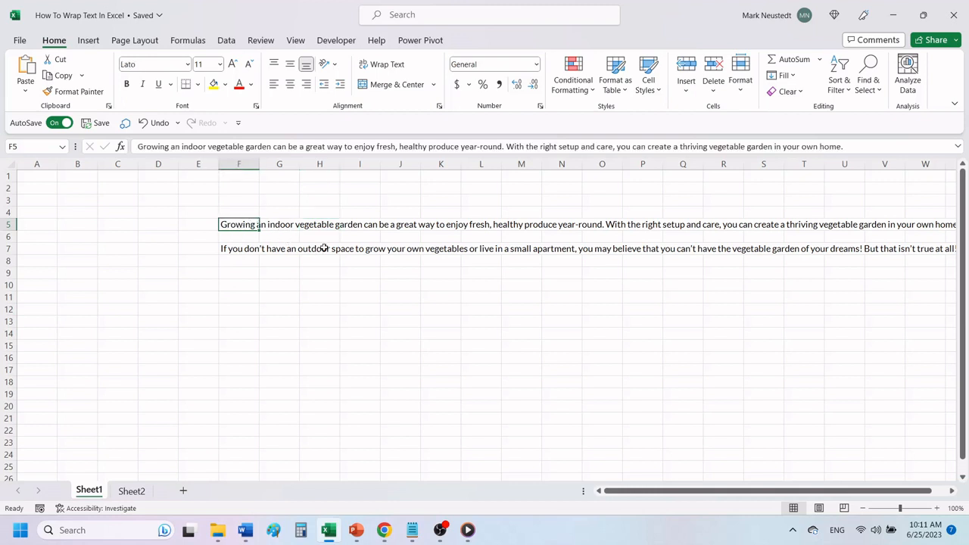
{"action": "mouse_move", "coordinate": [358, 106]}
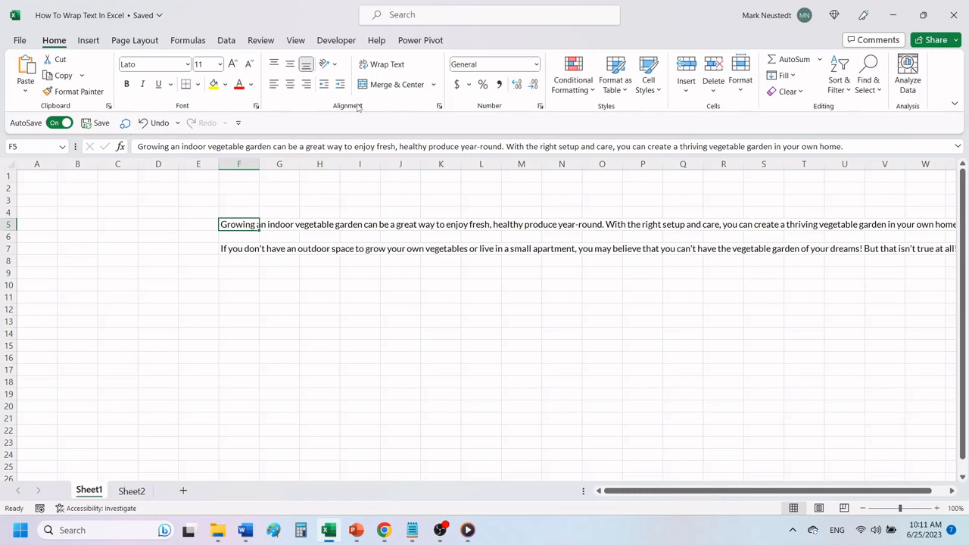
{"action": "left_click", "coordinate": [388, 64]}
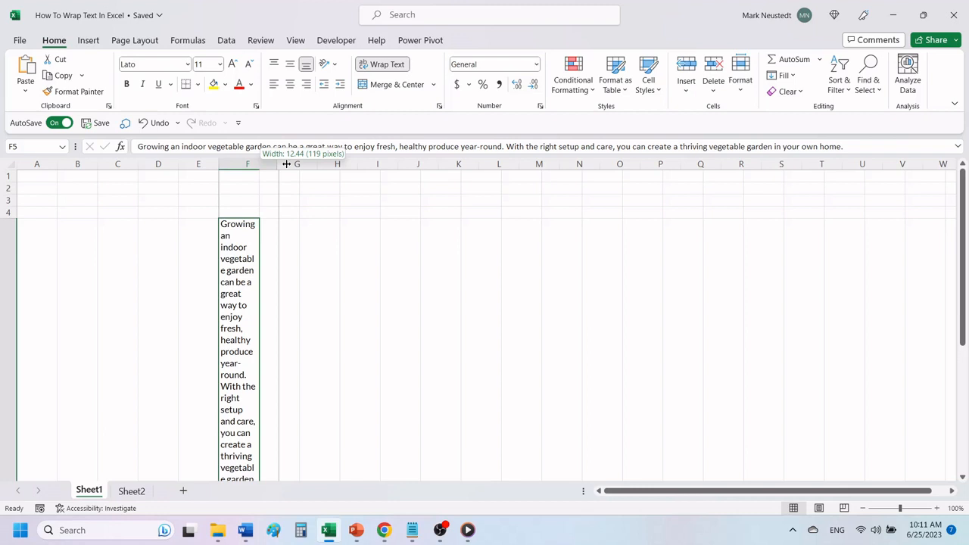
{"action": "left_click_drag", "start_coordinate": [286, 164], "coordinate": [321, 163]}
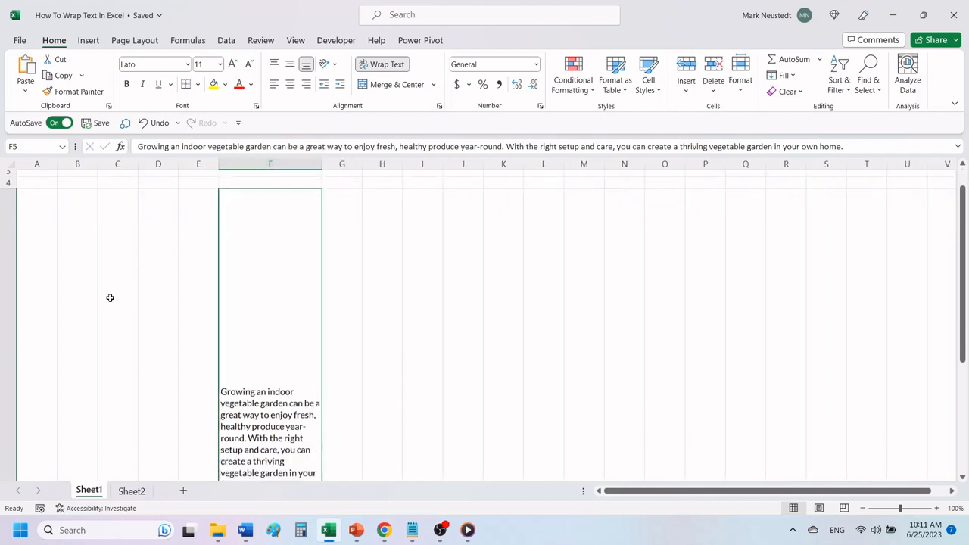
{"action": "left_click_drag", "start_coordinate": [12, 481], "coordinate": [13, 447]}
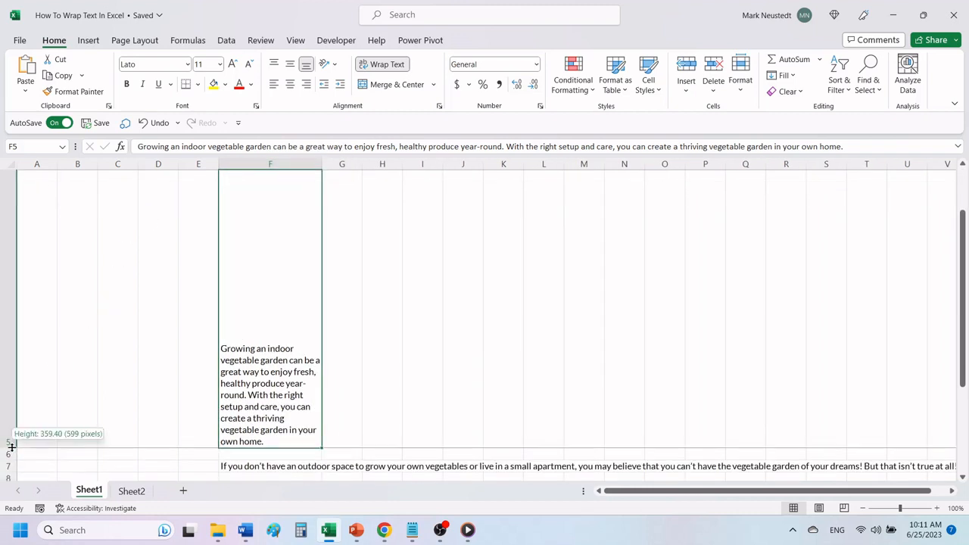
{"action": "left_click_drag", "start_coordinate": [12, 445], "coordinate": [12, 321]}
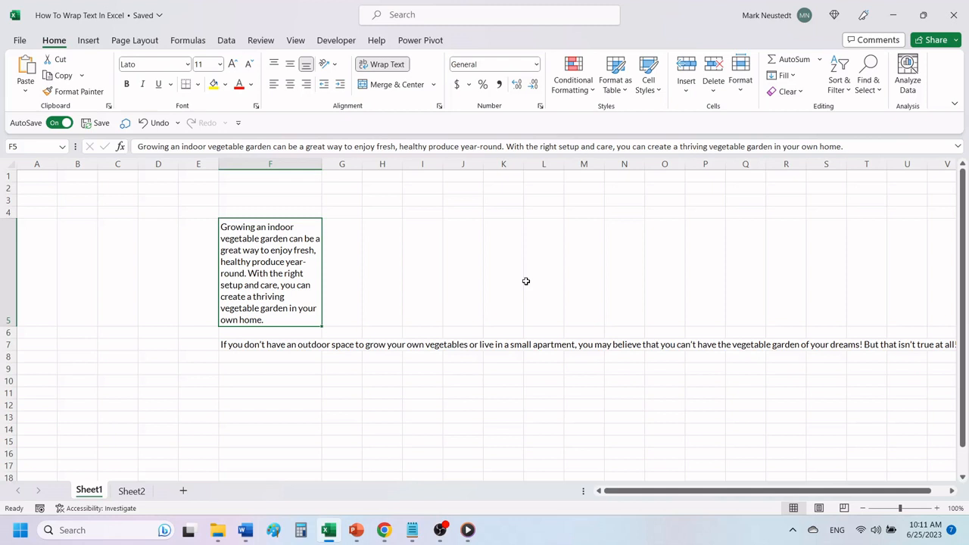
{"action": "mouse_move", "coordinate": [271, 346]}
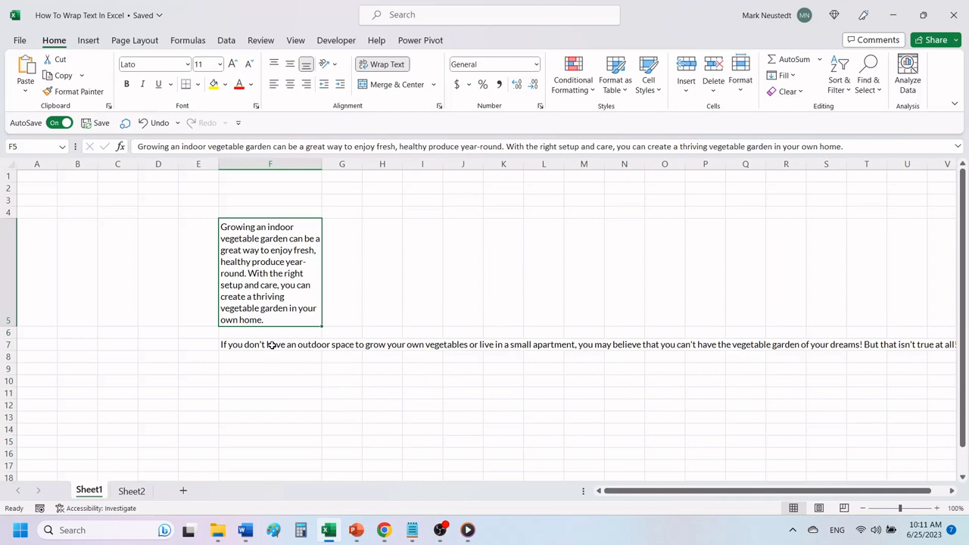
Step: Select F7 and bring up its right-click shortcut menu
{"action": "left_click", "coordinate": [269, 345]}
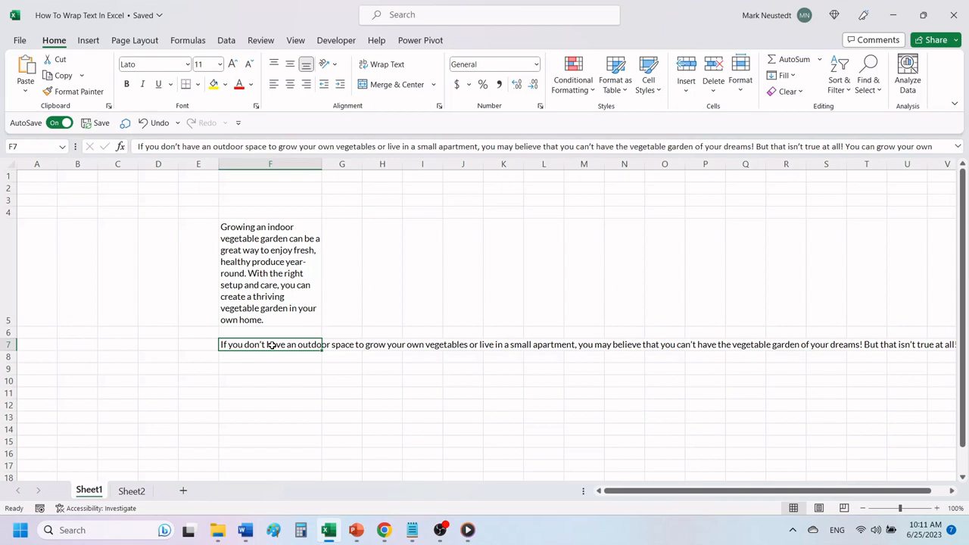
{"action": "right_click", "coordinate": [270, 346]}
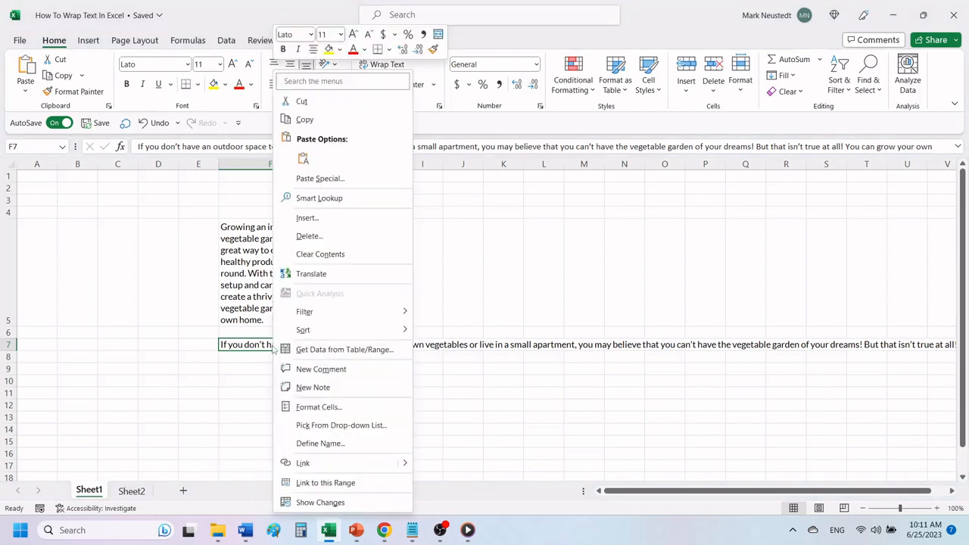
{"action": "mouse_move", "coordinate": [318, 406]}
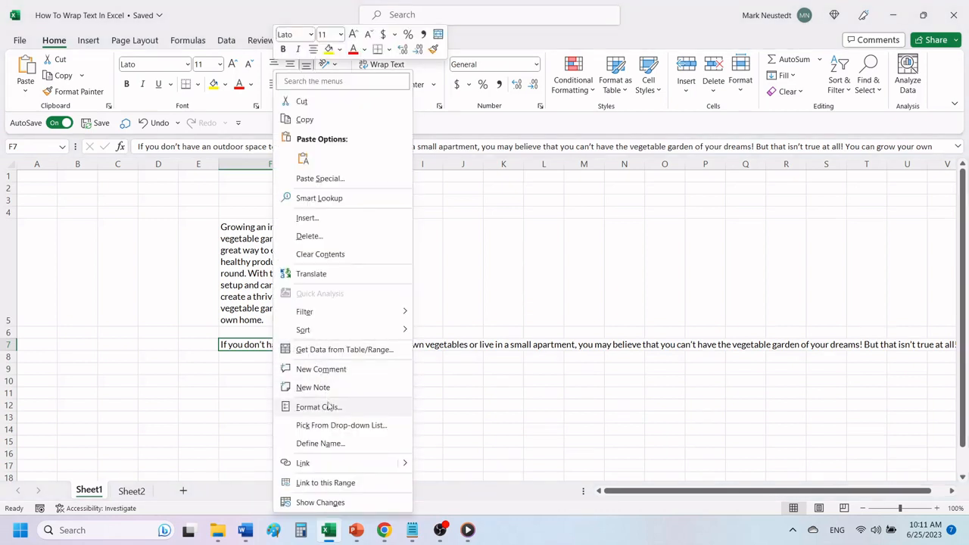
Step: Enable Wrap text for F7 via Format Cells > Alignment and confirm with OK
{"action": "left_click", "coordinate": [318, 406]}
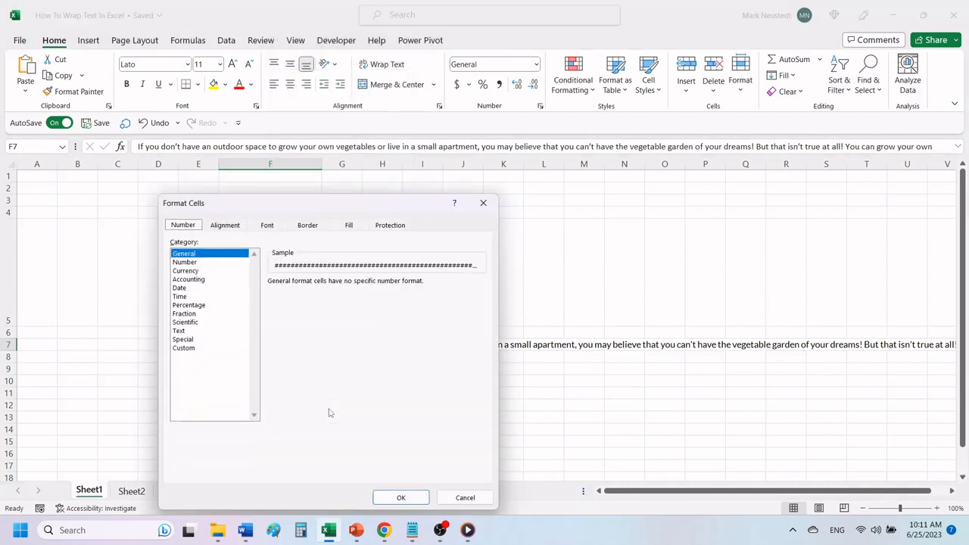
{"action": "mouse_move", "coordinate": [350, 314]}
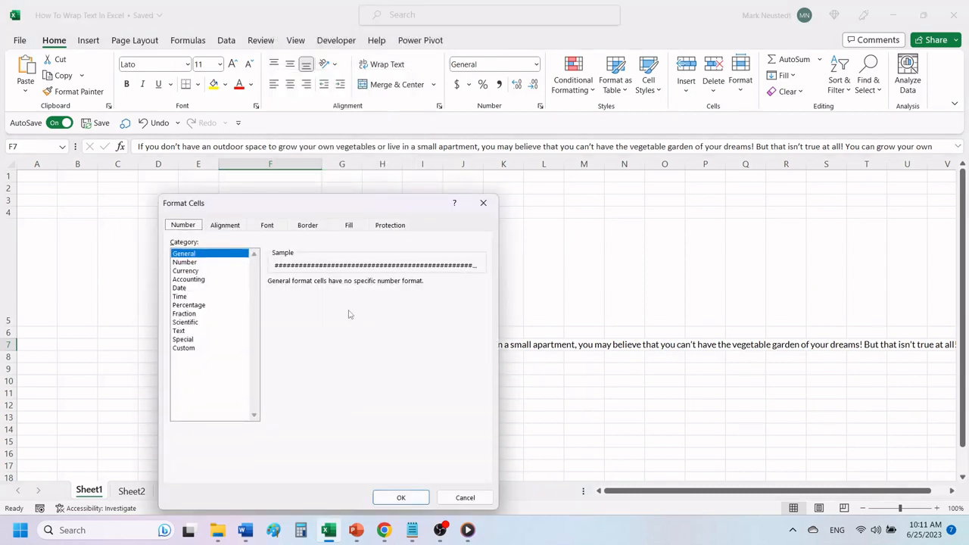
{"action": "left_click", "coordinate": [224, 224]}
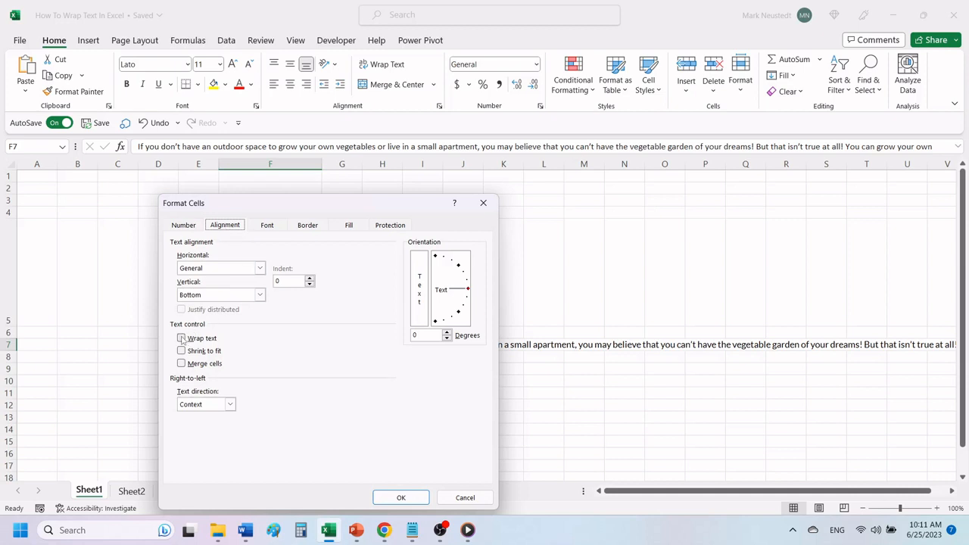
{"action": "left_click", "coordinate": [182, 339]}
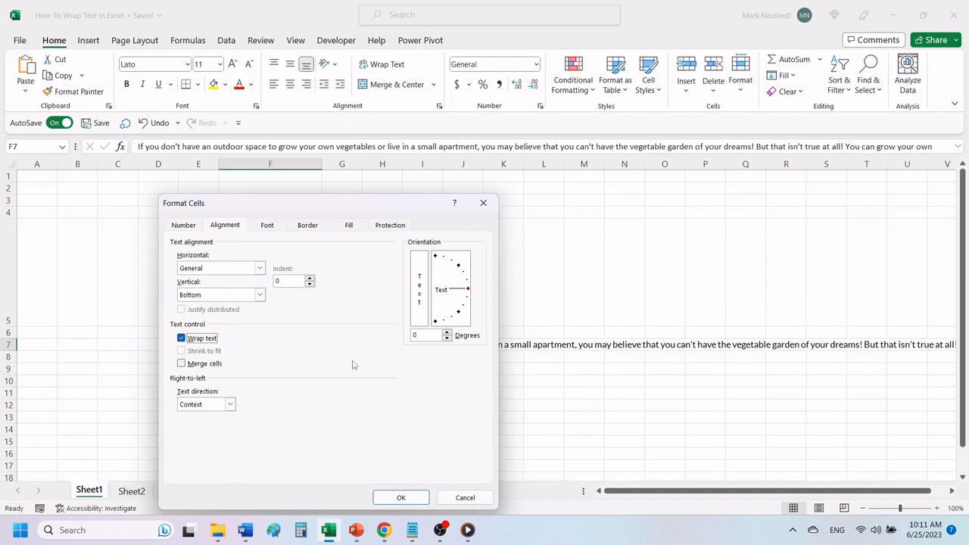
{"action": "left_click", "coordinate": [402, 497]}
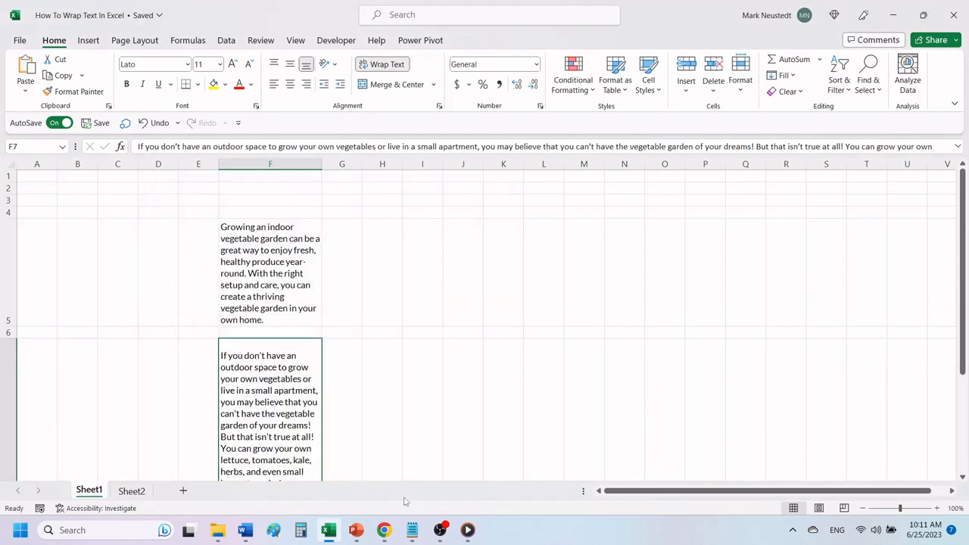